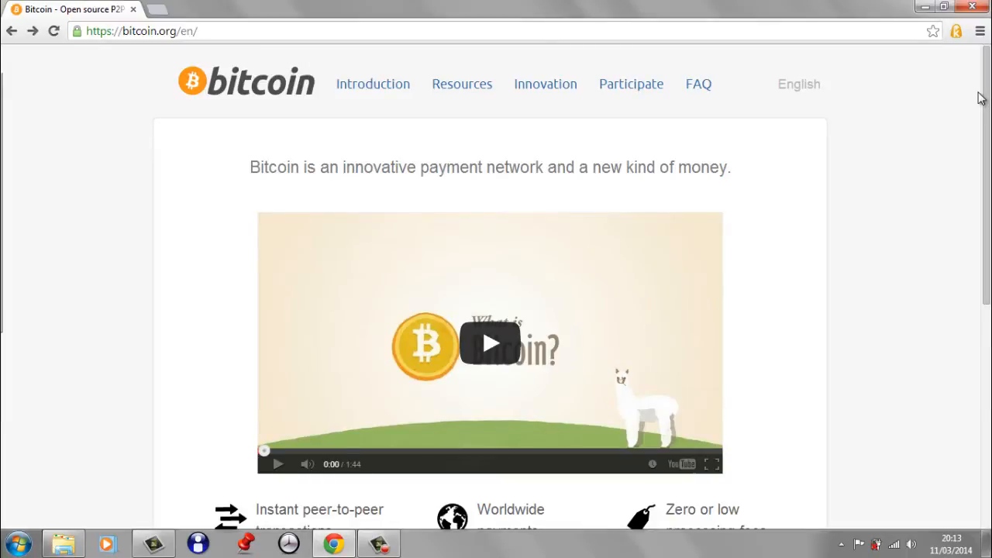
pyautogui.moveTo(477, 15)
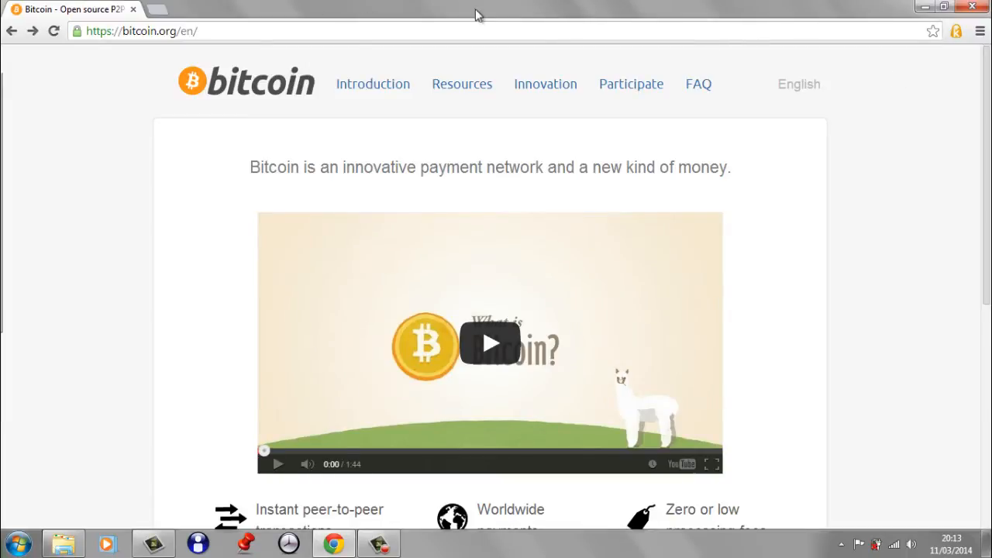
# Navigate from bitcoin.org's home page via Getting Started to the desktop wallets list
pyautogui.scroll(-3)
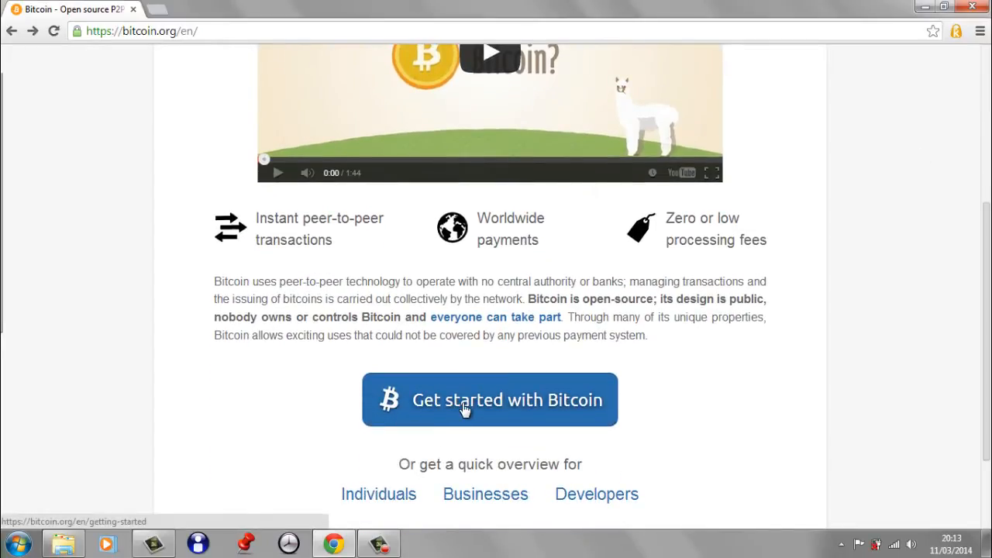
pyautogui.click(490, 400)
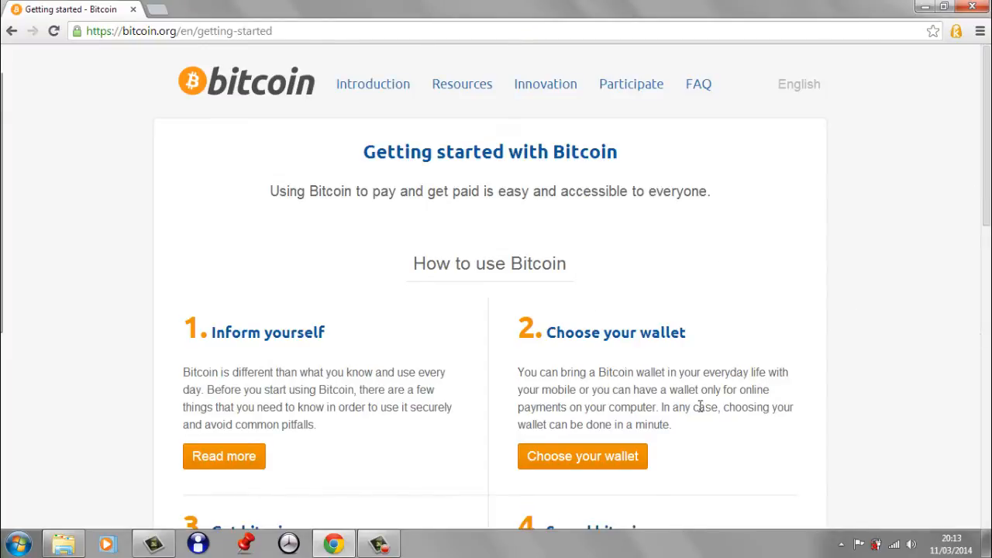
pyautogui.click(582, 455)
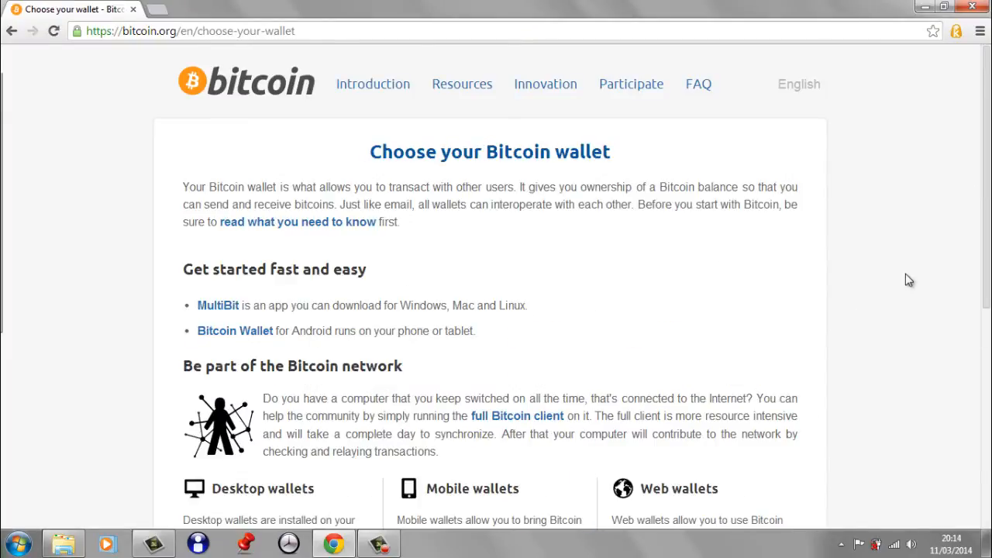
pyautogui.scroll(-3)
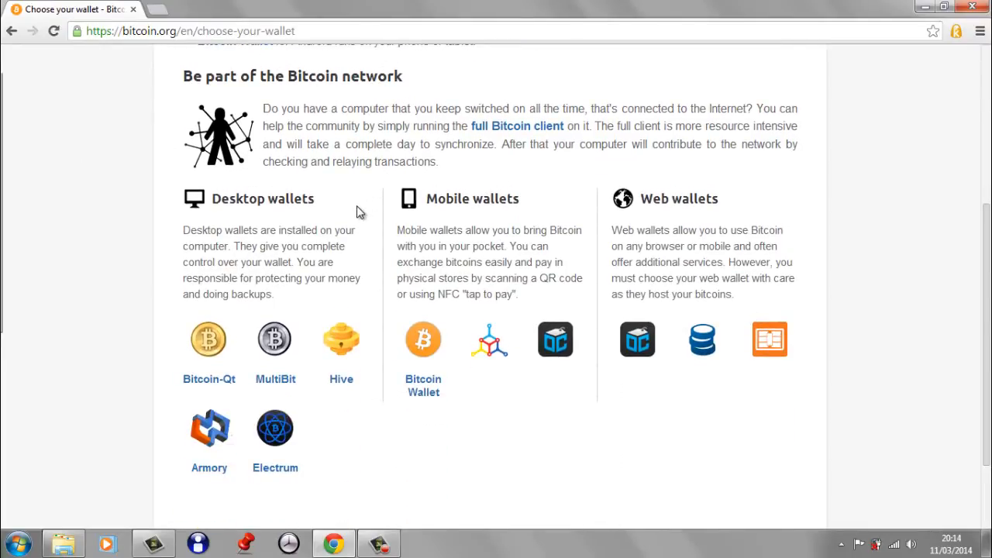
pyautogui.moveTo(132, 385)
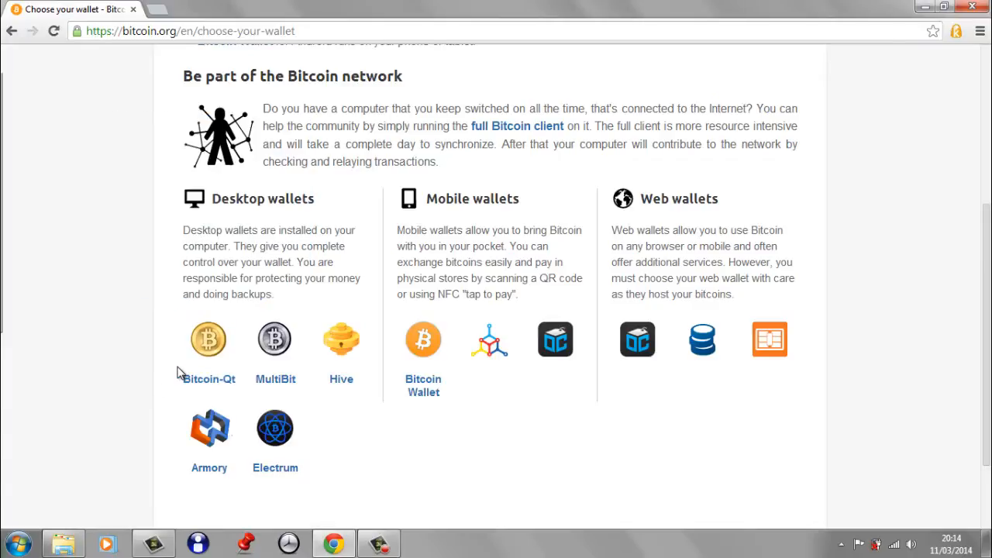
# Show the Bitcoin-Qt description card under Desktop wallets
pyautogui.click(209, 339)
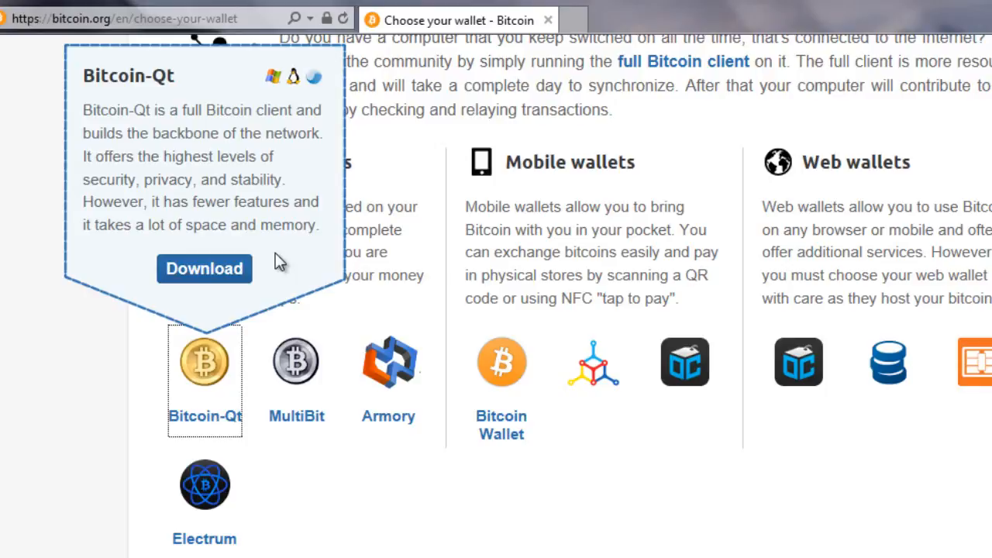
pyautogui.scroll(-3)
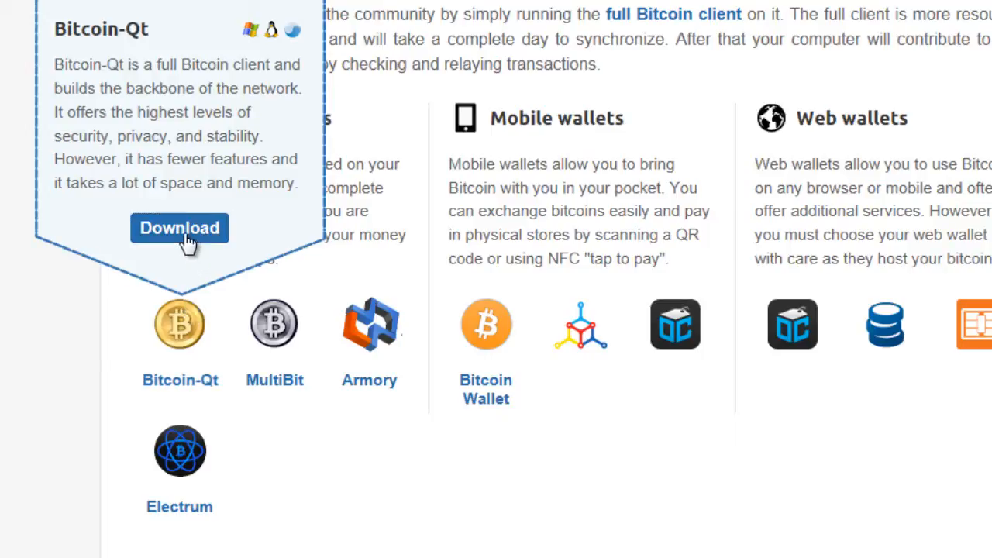
# Download the Windows (exe) Bitcoin-Qt 0.8.6 installer and run it
pyautogui.click(179, 228)
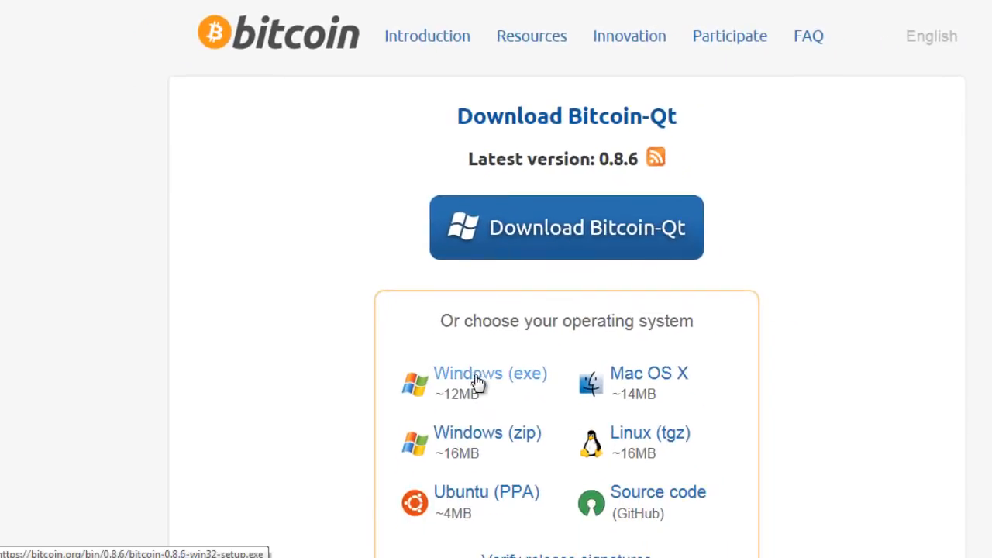
pyautogui.click(489, 373)
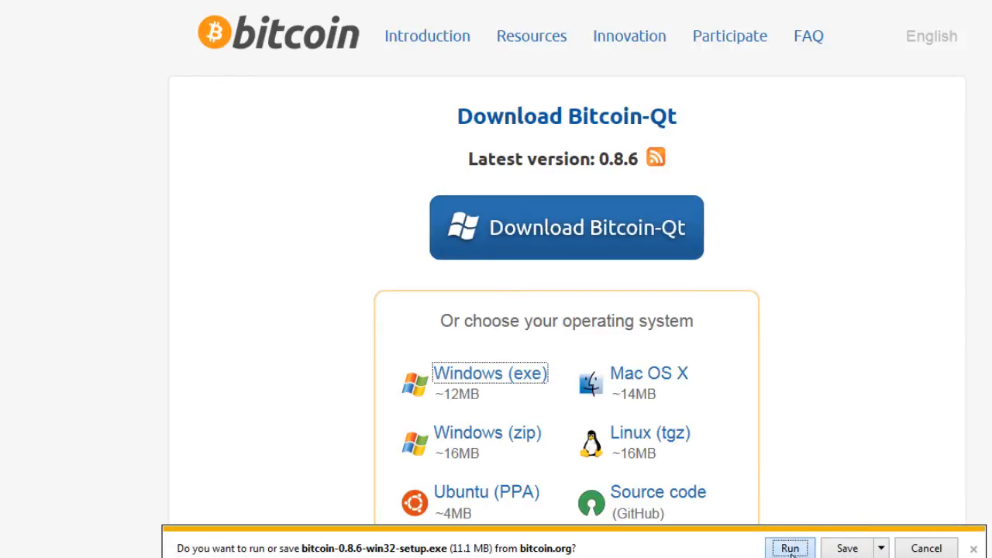
pyautogui.click(789, 548)
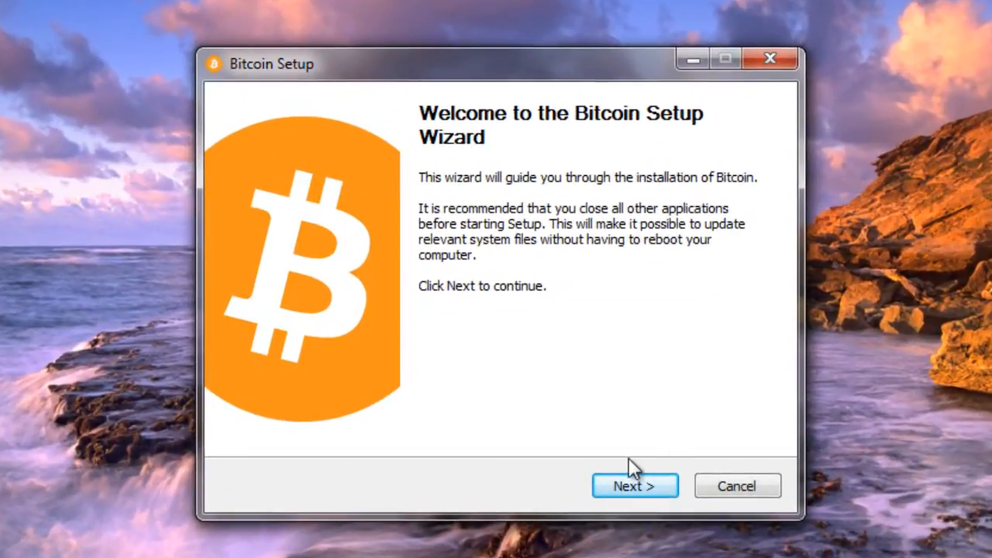
# Install Bitcoin to C:\Program Files\Bitcoin with default shortcuts, then launch it on finish
pyautogui.click(635, 486)
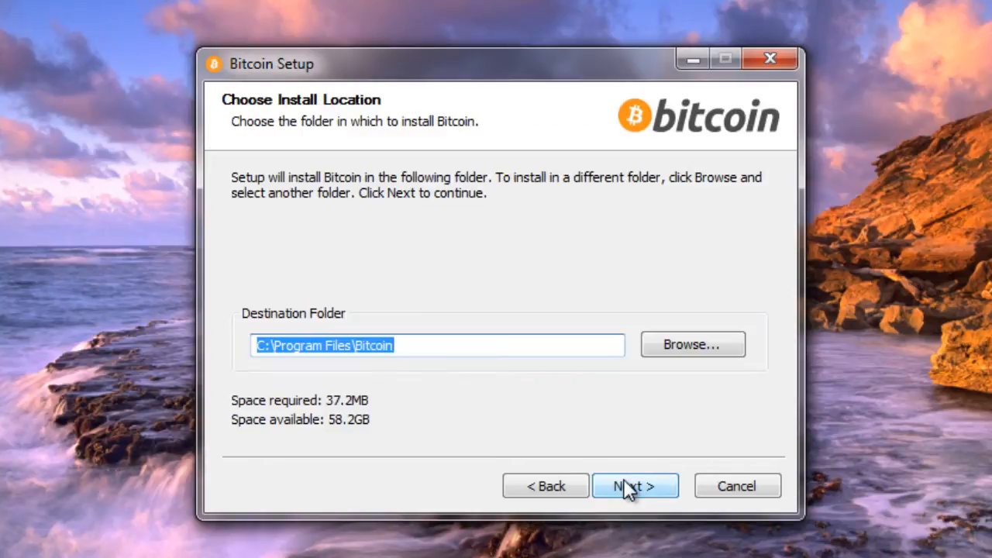
pyautogui.click(634, 485)
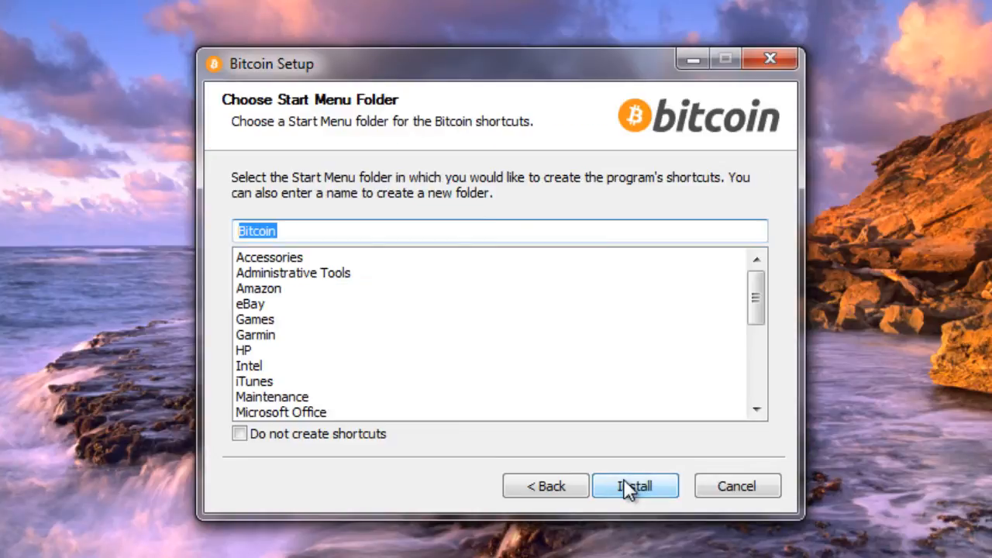
pyautogui.click(633, 486)
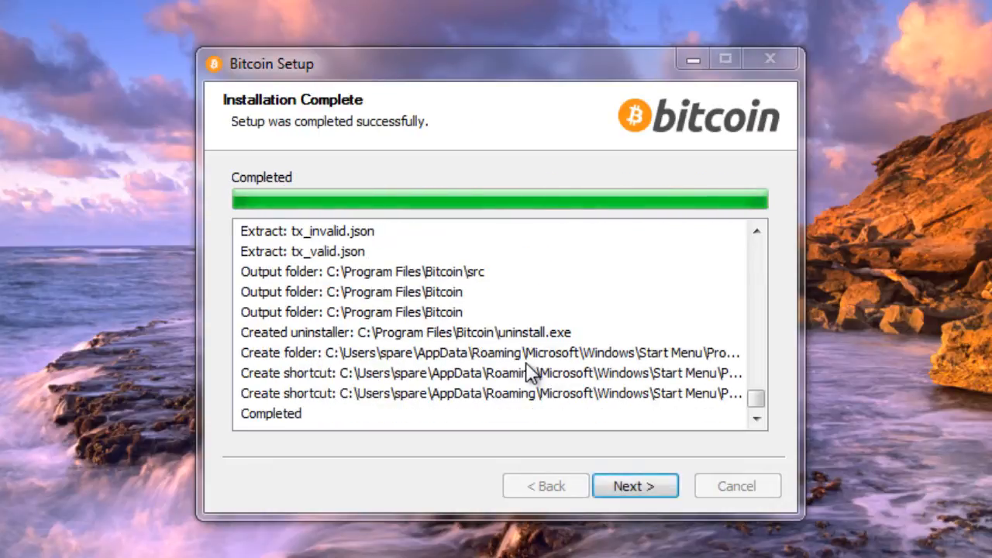
pyautogui.click(635, 486)
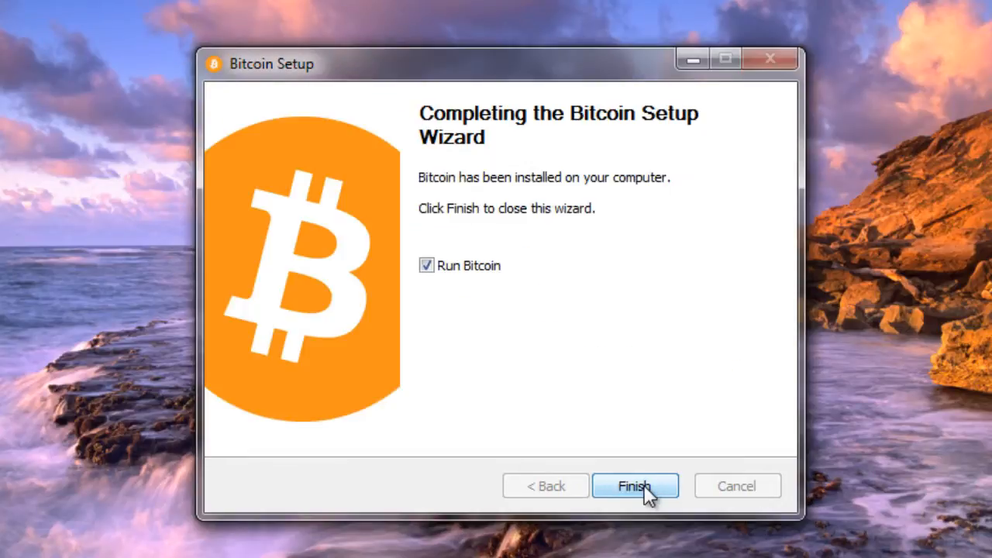
pyautogui.click(635, 486)
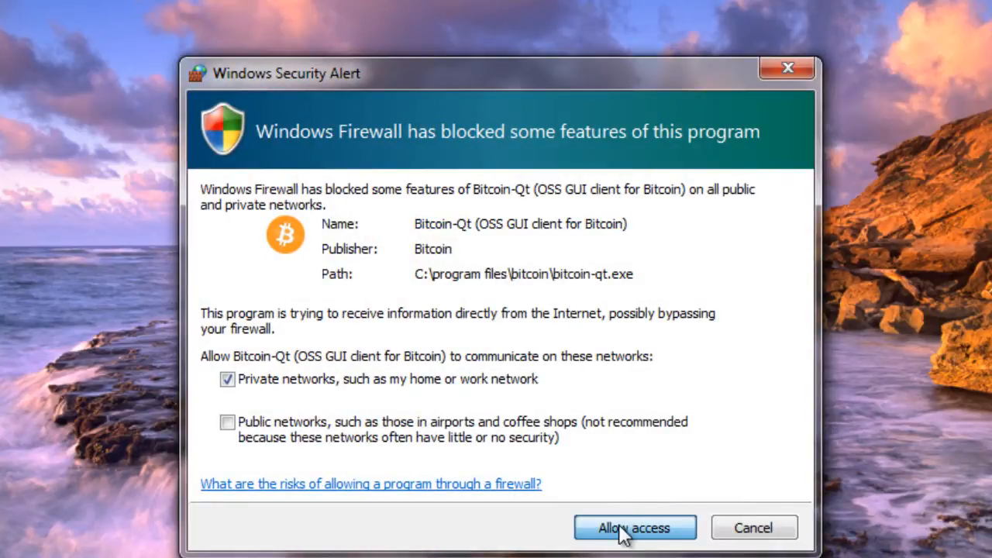
# Allow Bitcoin-Qt access on private networks in the Windows Security Alert
pyautogui.click(635, 527)
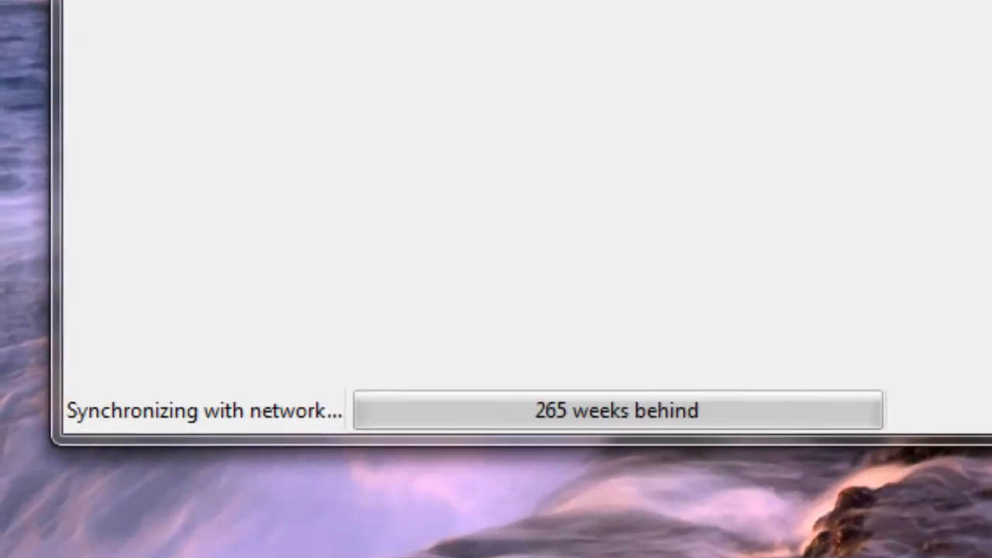
pyautogui.moveTo(39, 380)
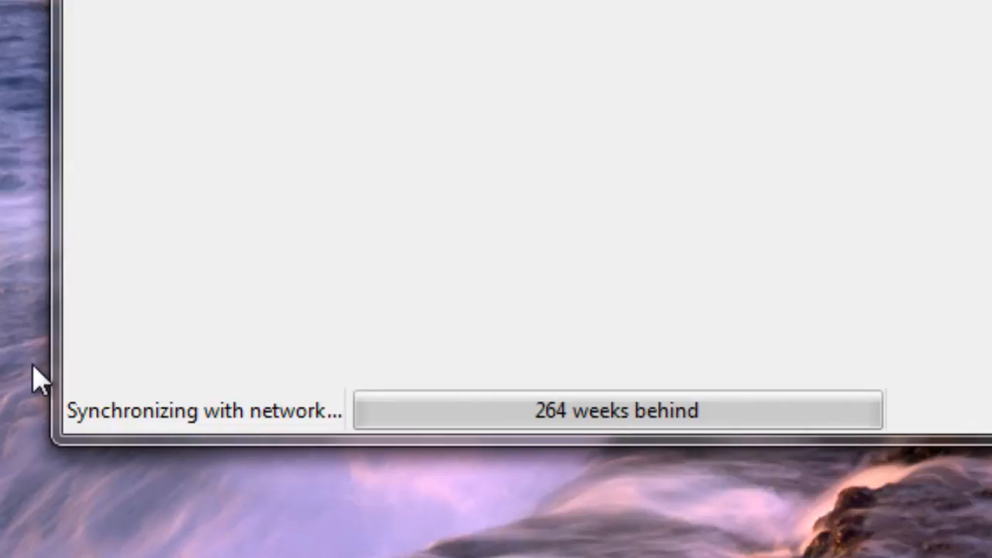
pyautogui.moveTo(130, 341)
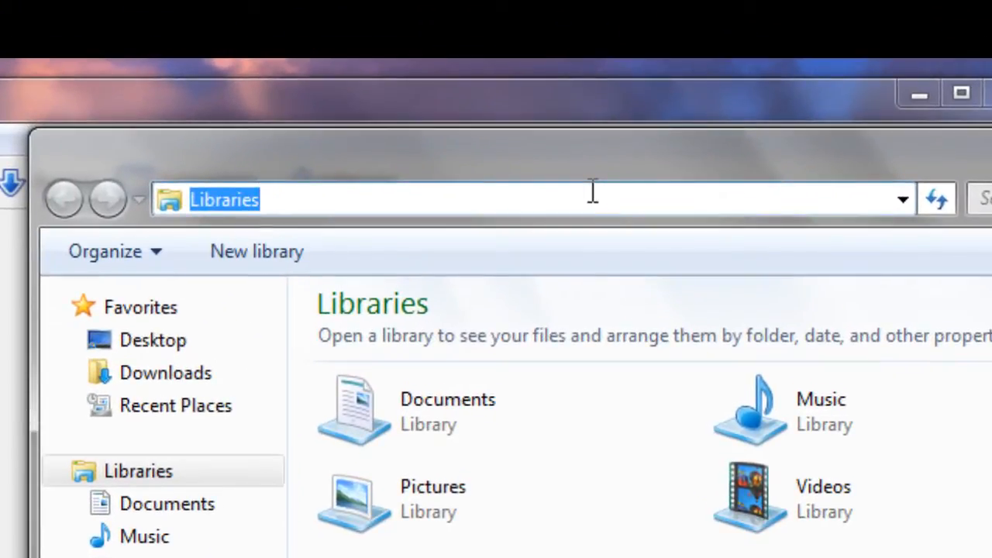
# Navigate Explorer to C:\Users\<user>\AppData\Roaming\Bitcoin via the address bar
pyautogui.write('C:')
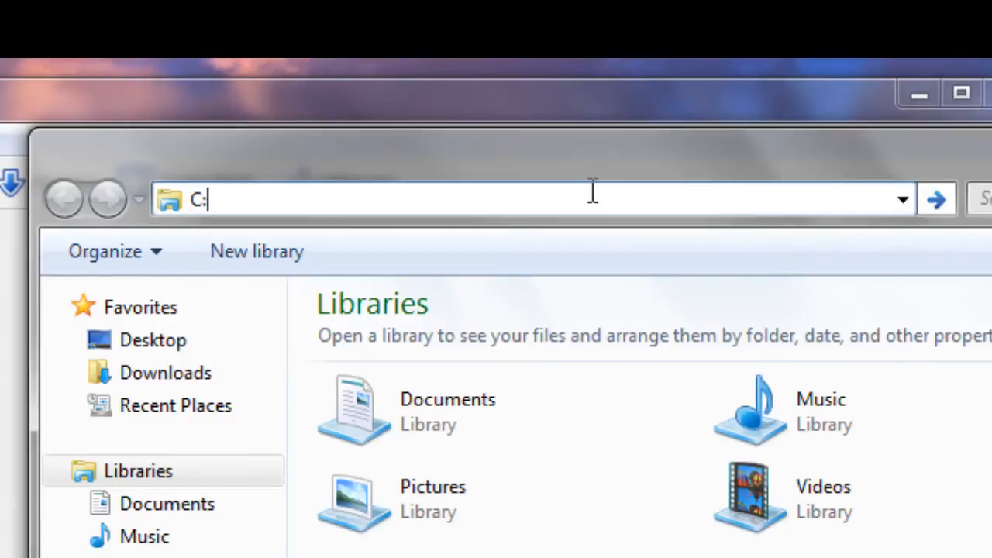
pyautogui.write('\\users')
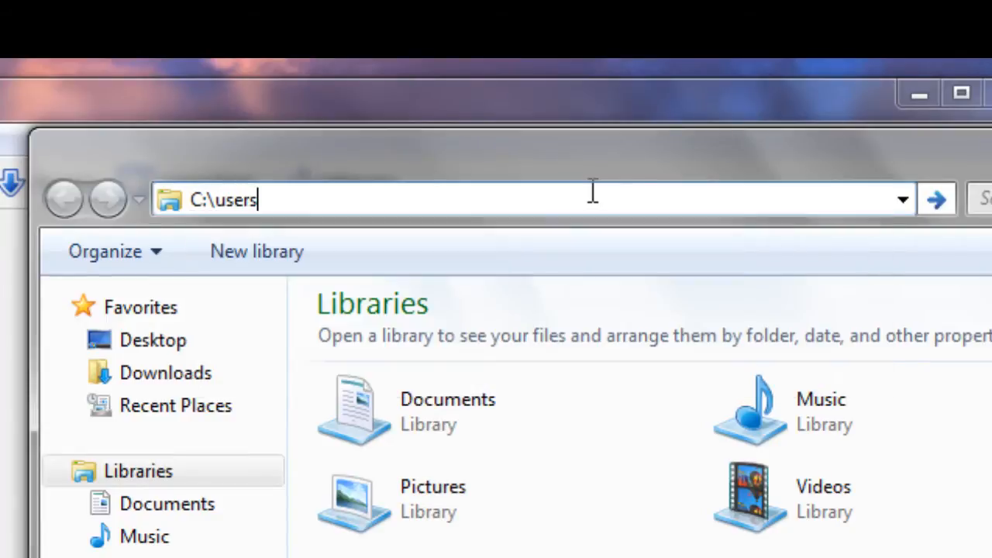
pyautogui.write('\\')
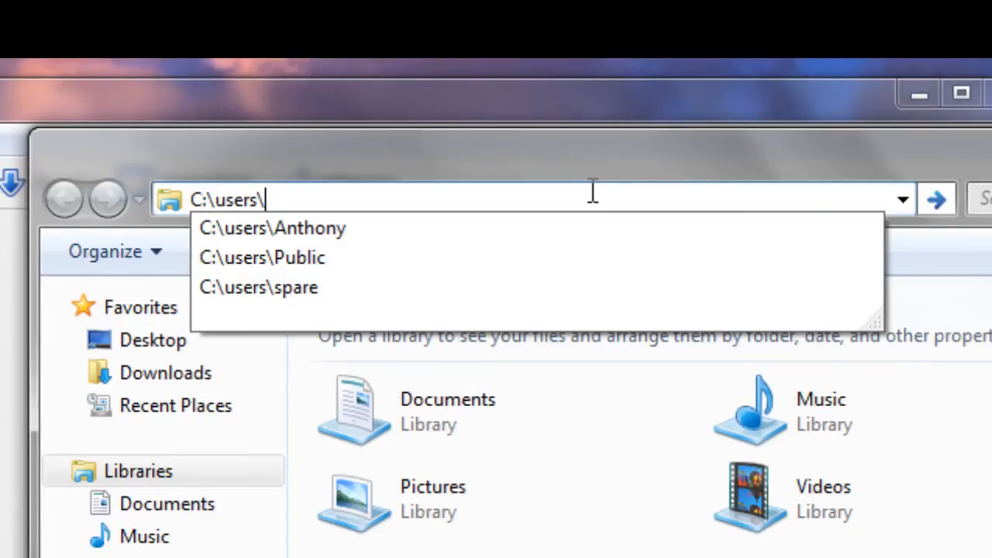
pyautogui.click(258, 286)
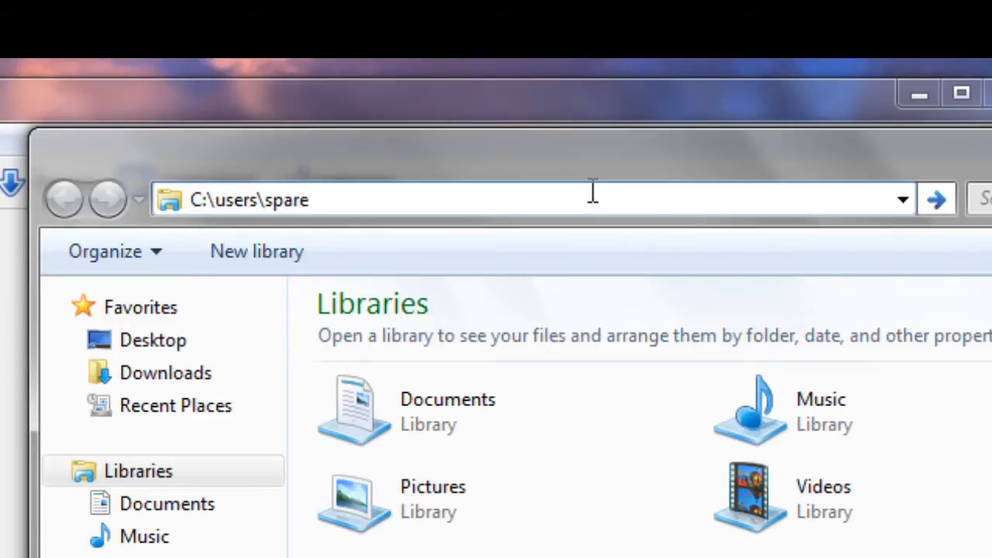
pyautogui.write('\\a')
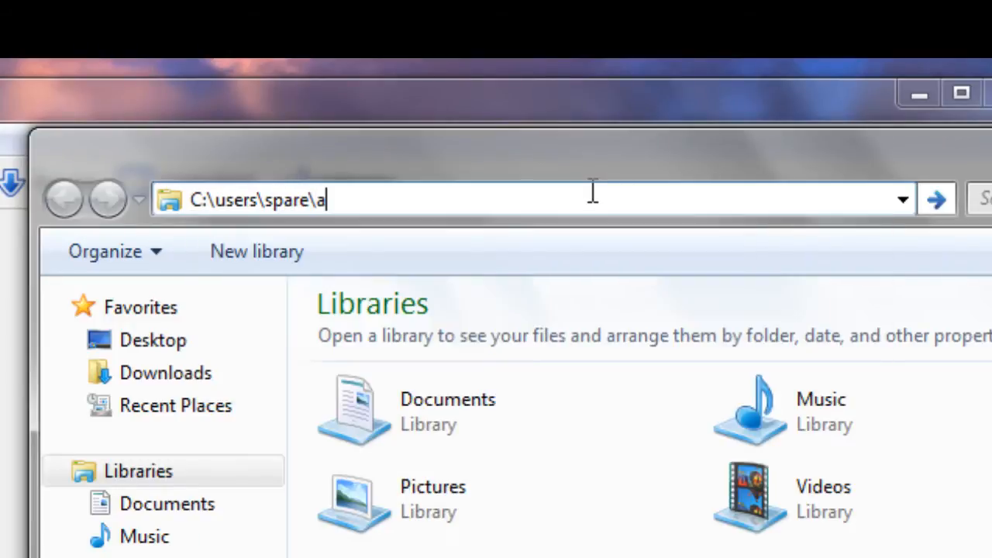
pyautogui.write('ppdata')
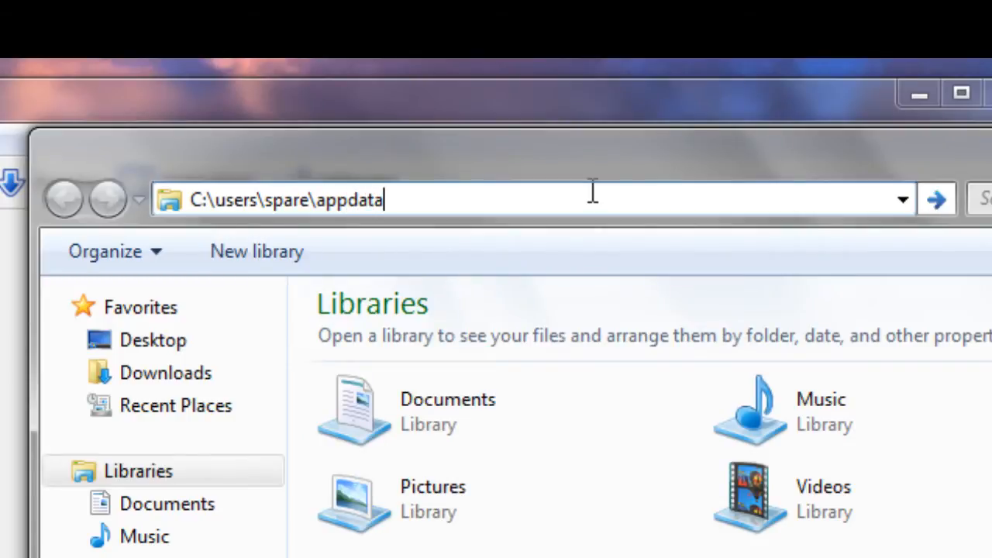
pyautogui.write('\\ro')
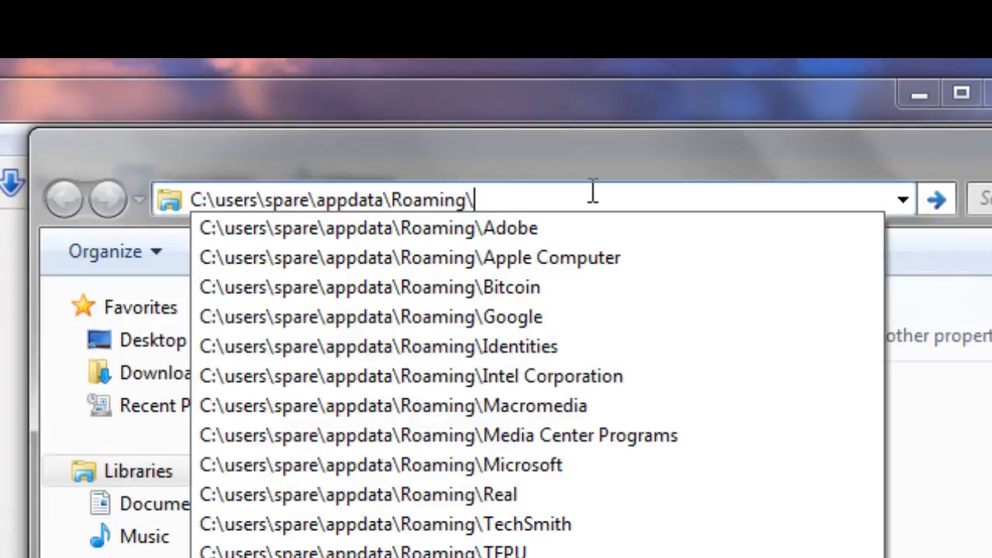
pyautogui.write('bit')
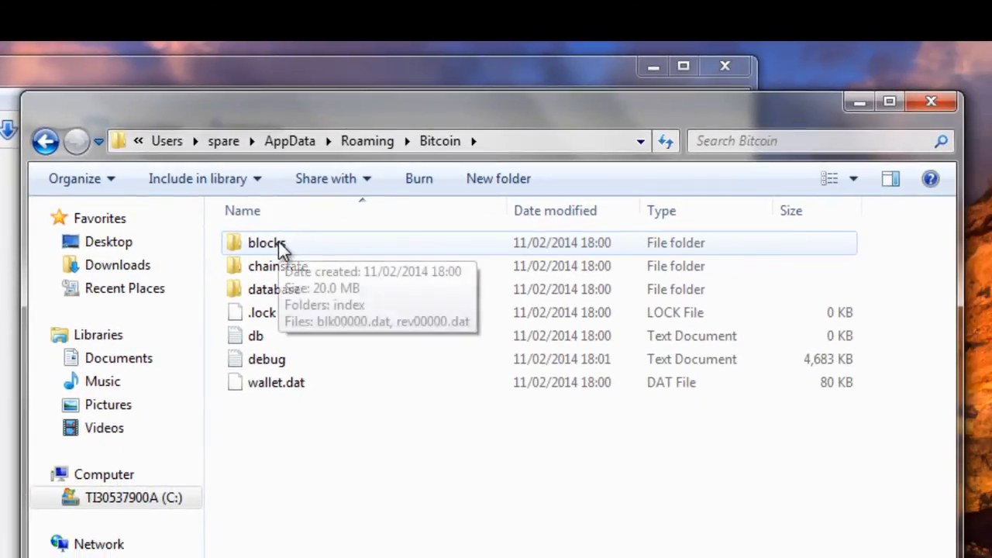
# Attempt to open the blocks folder, which lands on the Libraries view instead
pyautogui.doubleClick(266, 243)
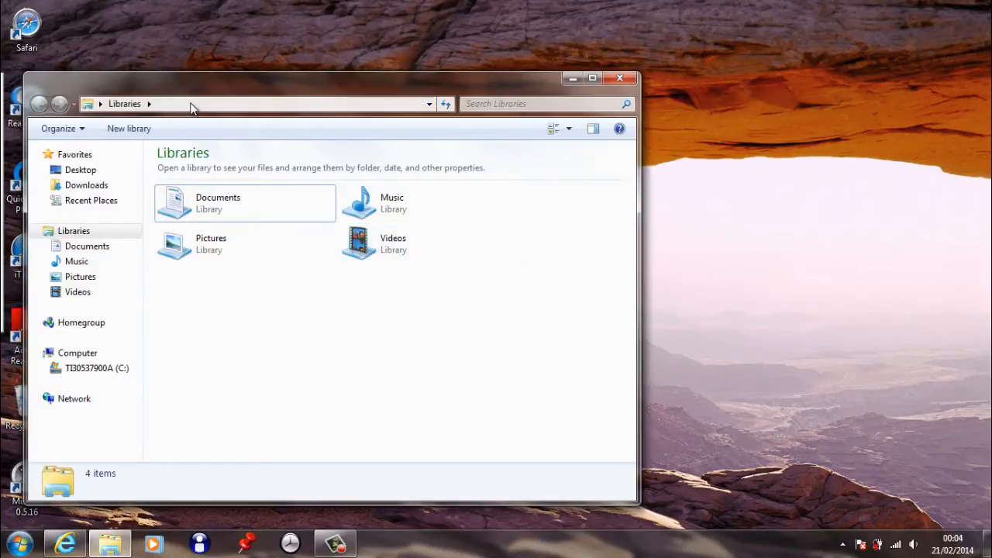
pyautogui.click(256, 103)
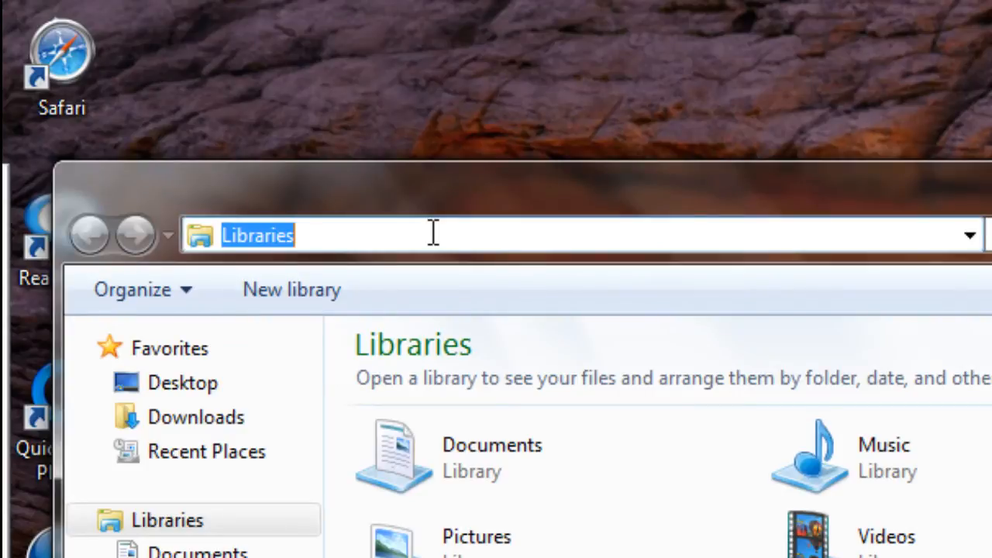
pyautogui.write('C:\\us')
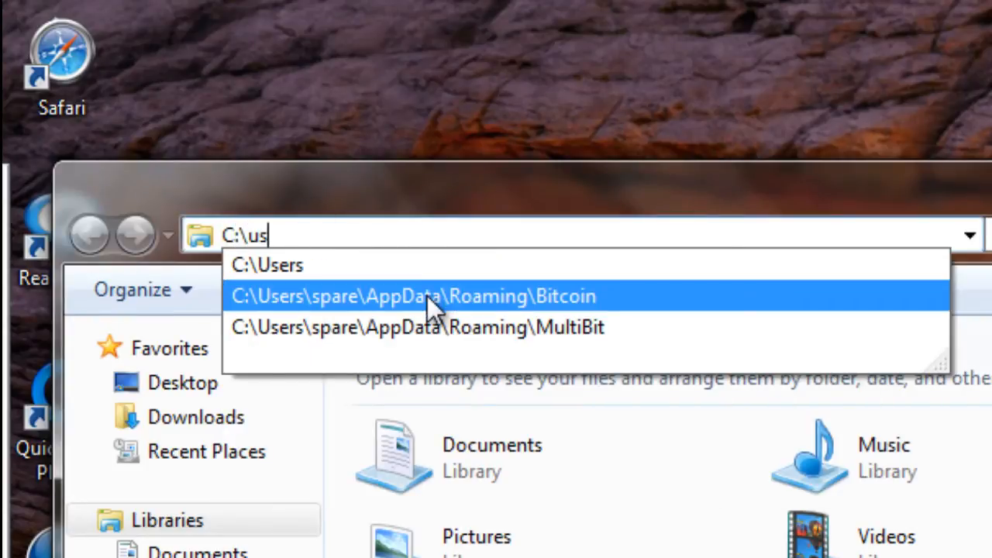
pyautogui.click(413, 296)
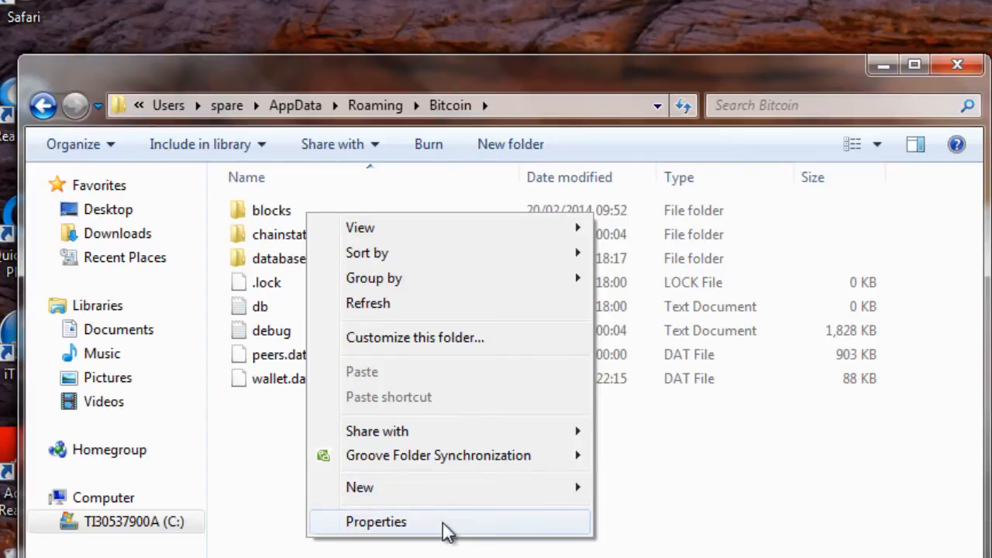
pyautogui.click(376, 521)
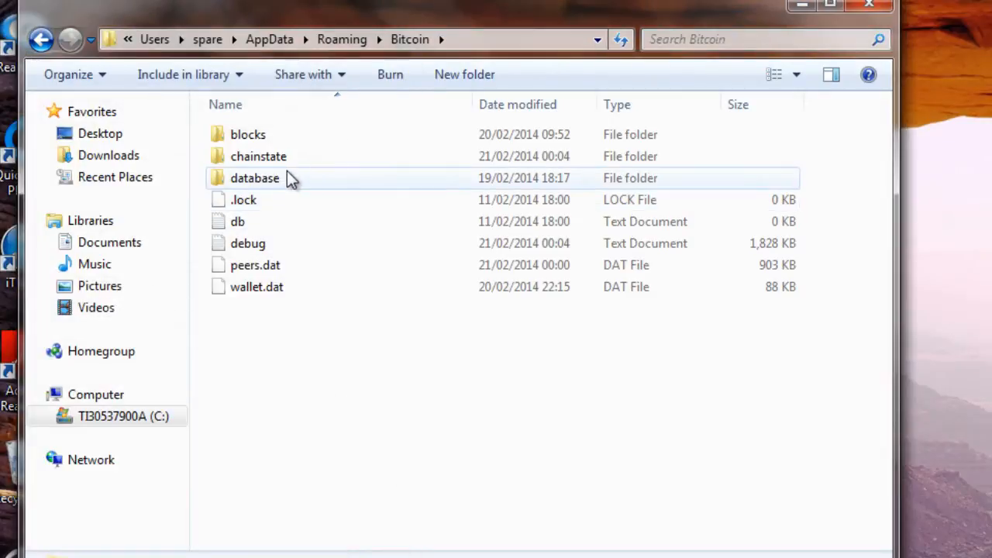
# Open the blocks folder and scroll through its 235 blk .dat files
pyautogui.doubleClick(247, 134)
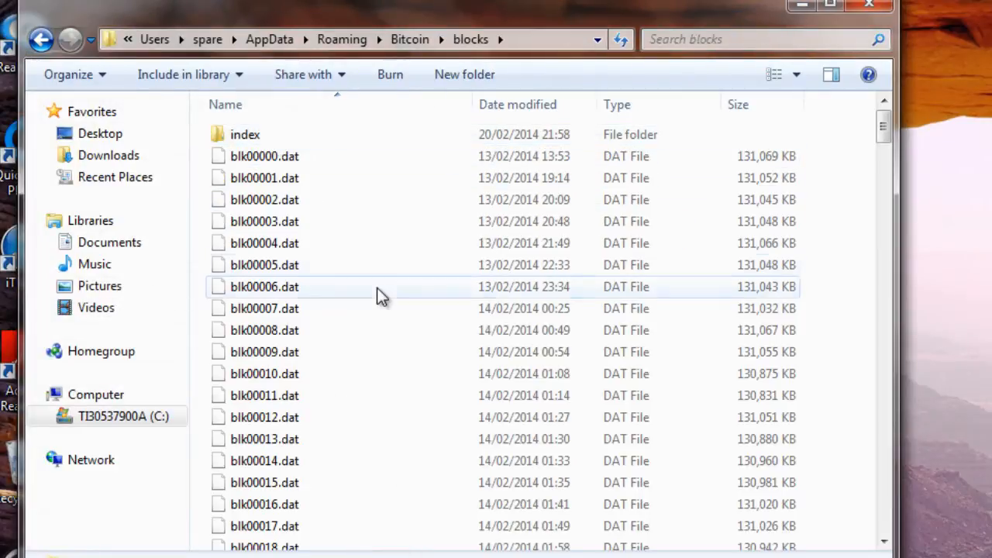
pyautogui.scroll(-3)
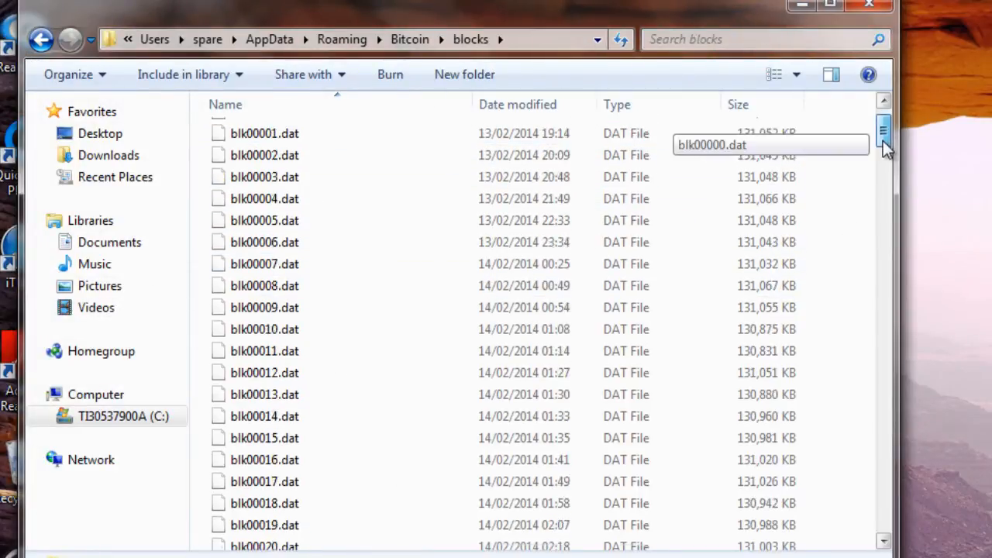
pyautogui.moveTo(884, 136); pyautogui.dragTo(884, 209)
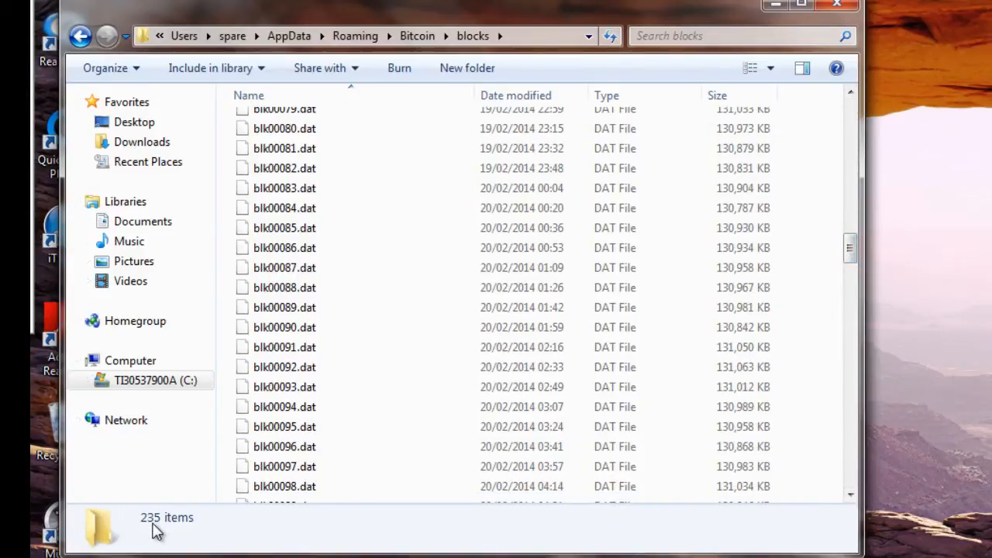
pyautogui.click(836, 4)
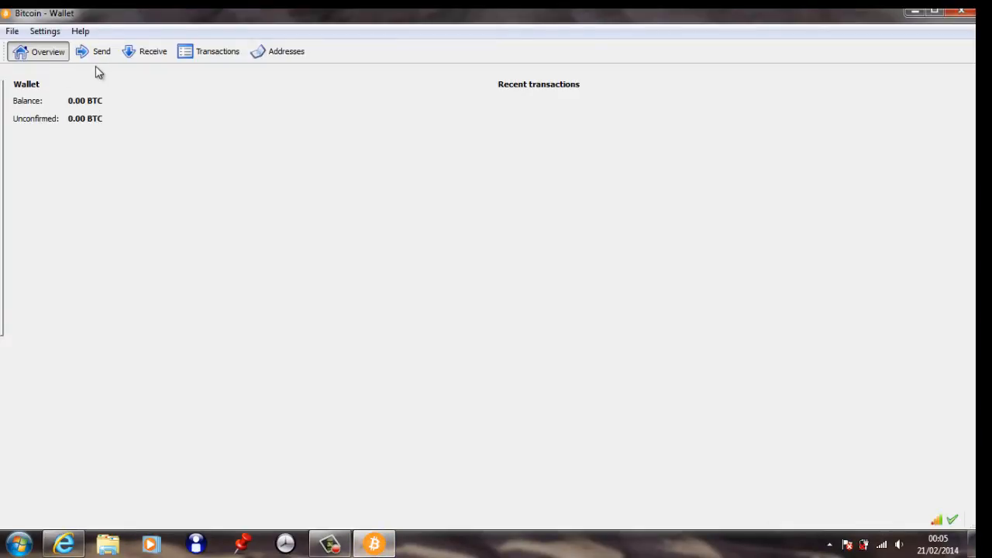
# Visit the Send, Receive and Transactions pages, then browse the File and Settings menus
pyautogui.click(101, 52)
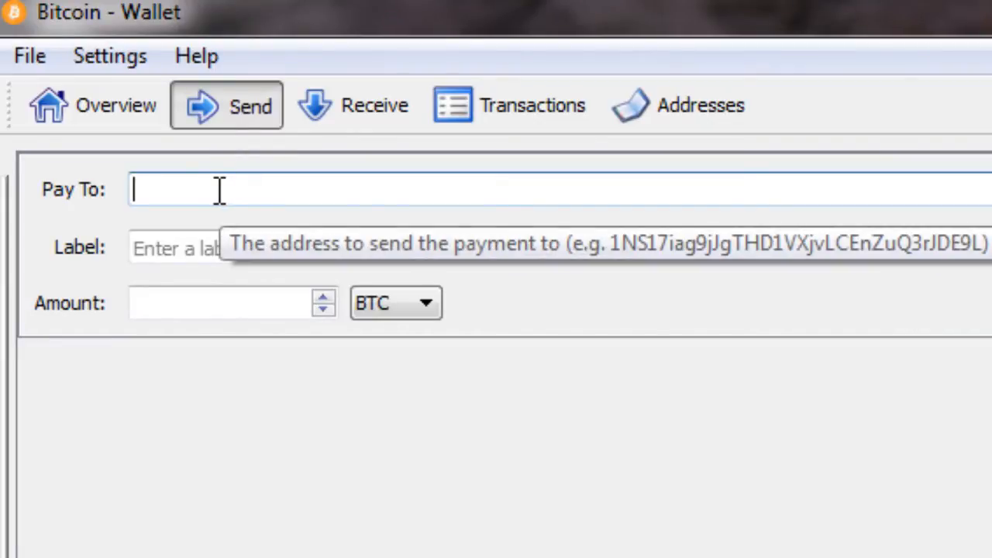
pyautogui.moveTo(357, 124)
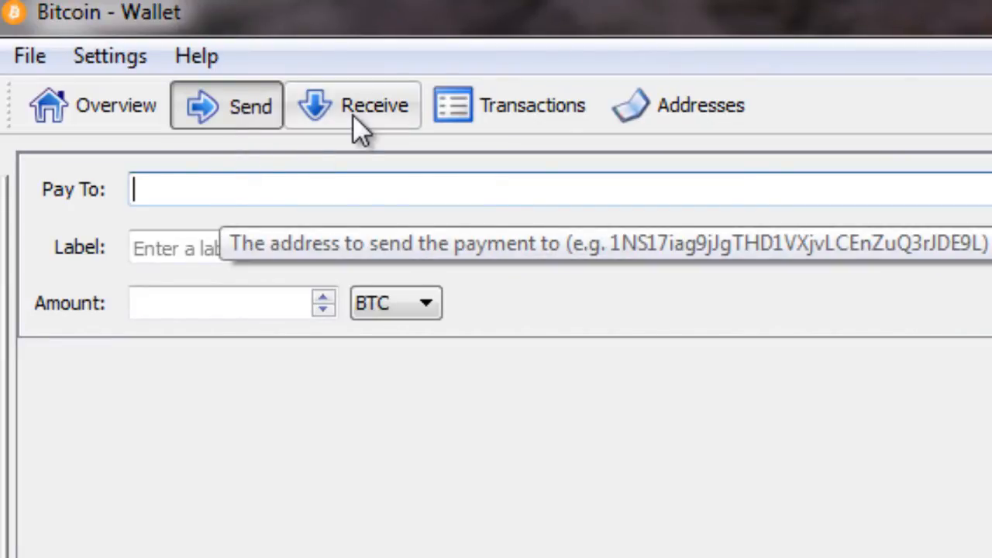
pyautogui.click(353, 106)
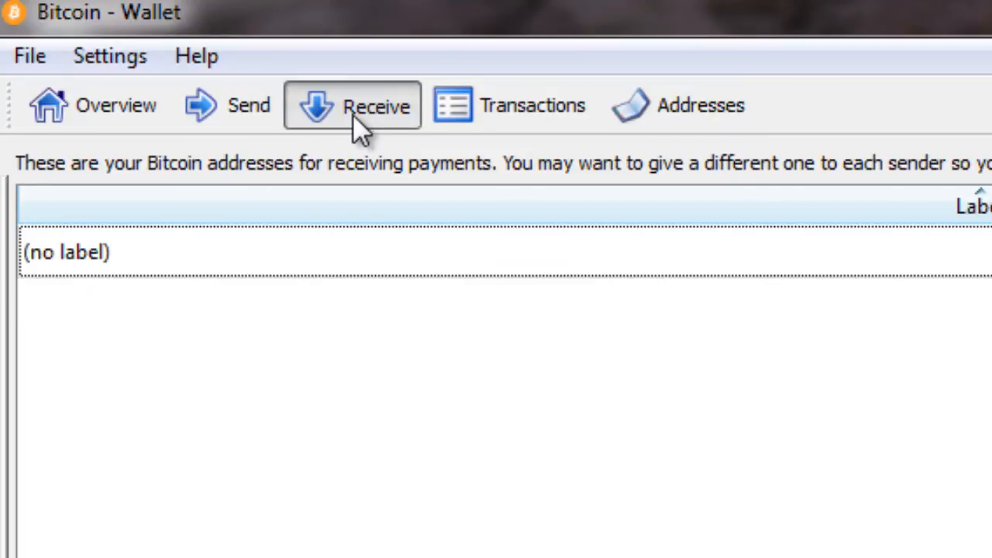
pyautogui.click(222, 98)
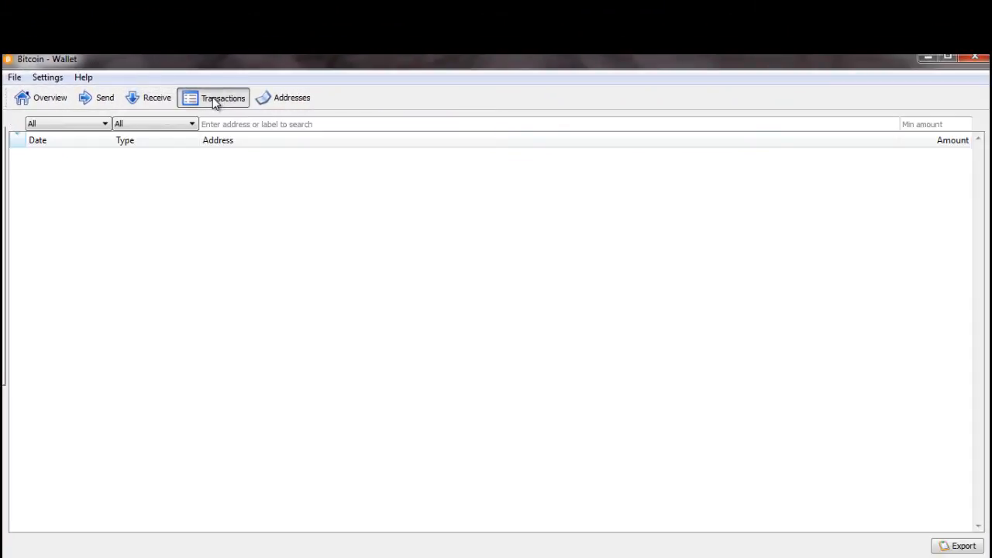
pyautogui.click(14, 77)
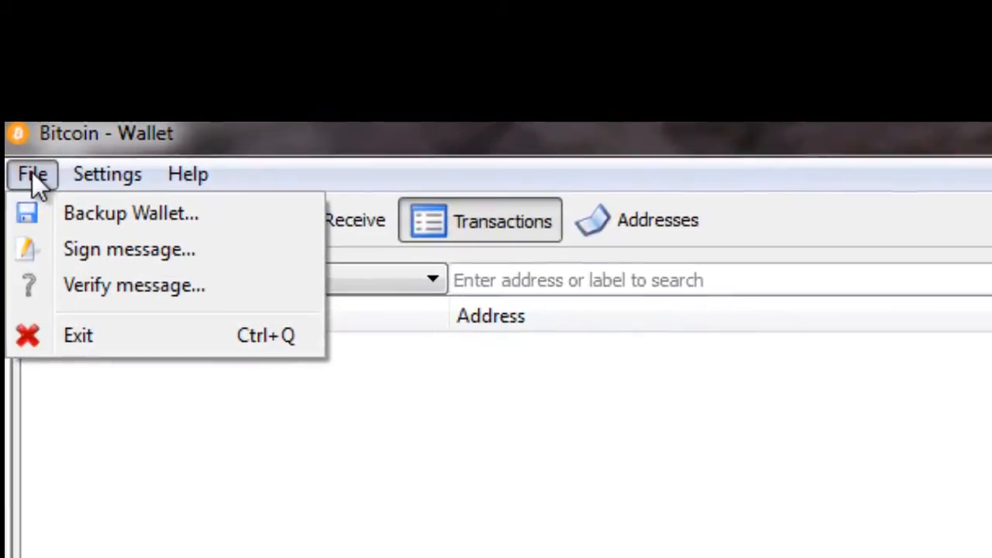
pyautogui.click(107, 174)
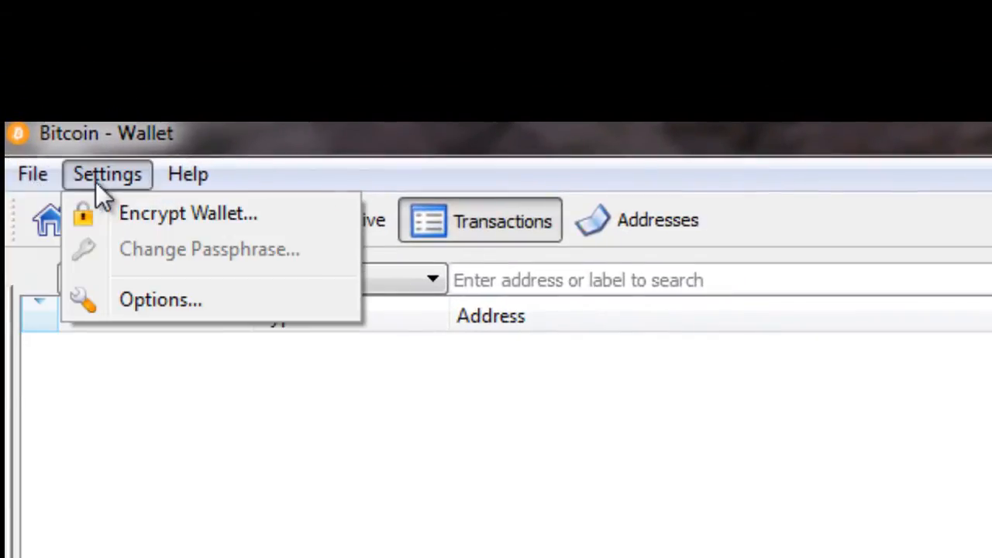
pyautogui.moveTo(131, 221)
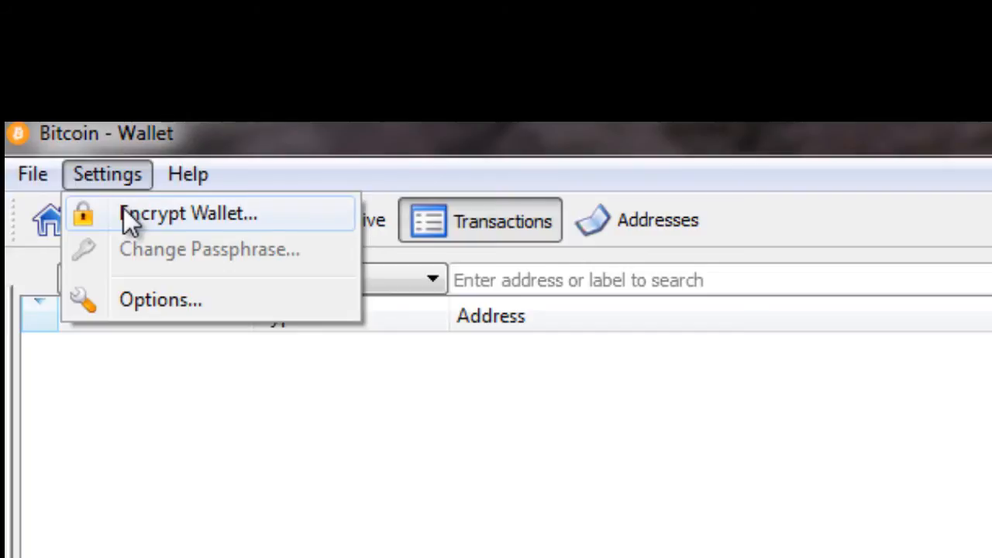
# Encrypt the wallet with a twice-entered passphrase, confirm, and acknowledge the restart notice
pyautogui.click(188, 213)
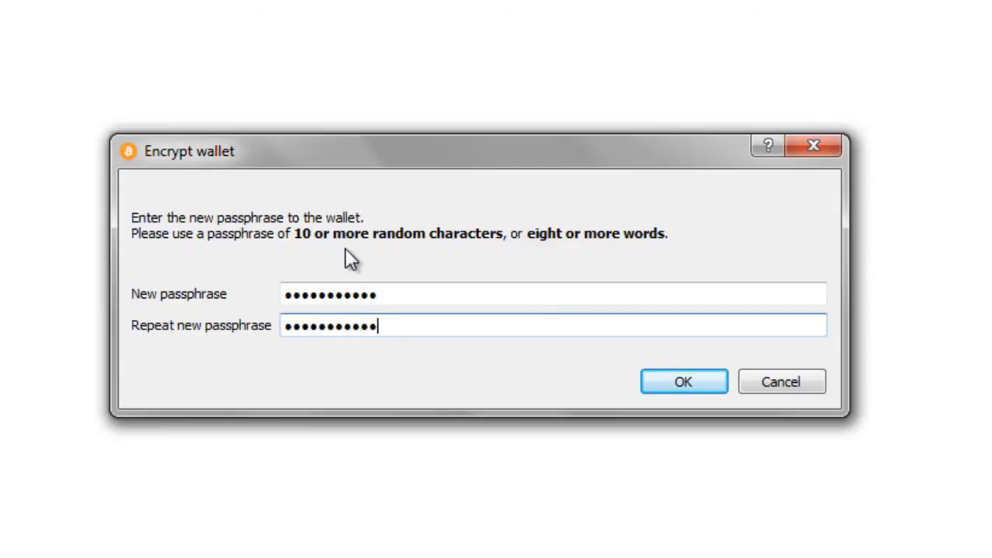
pyautogui.click(682, 381)
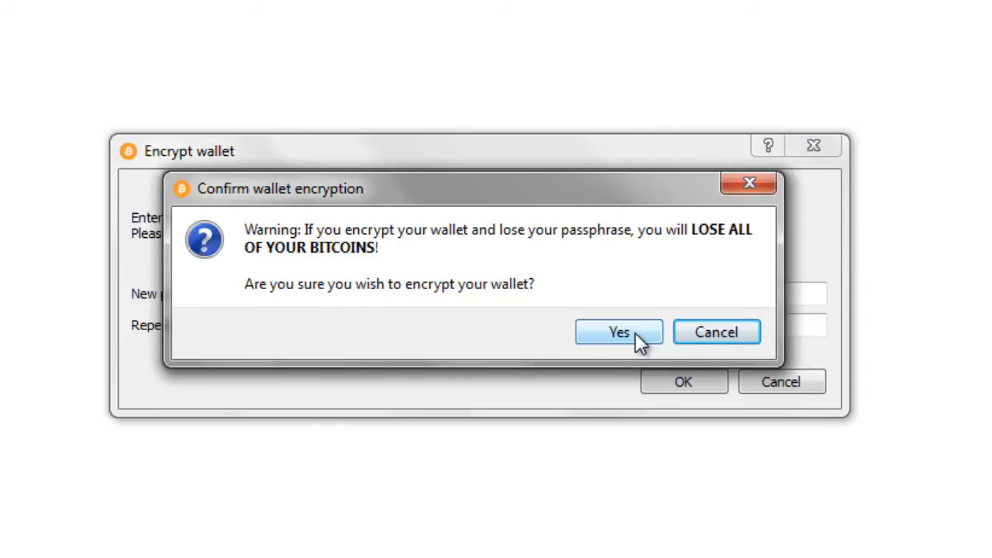
pyautogui.click(618, 331)
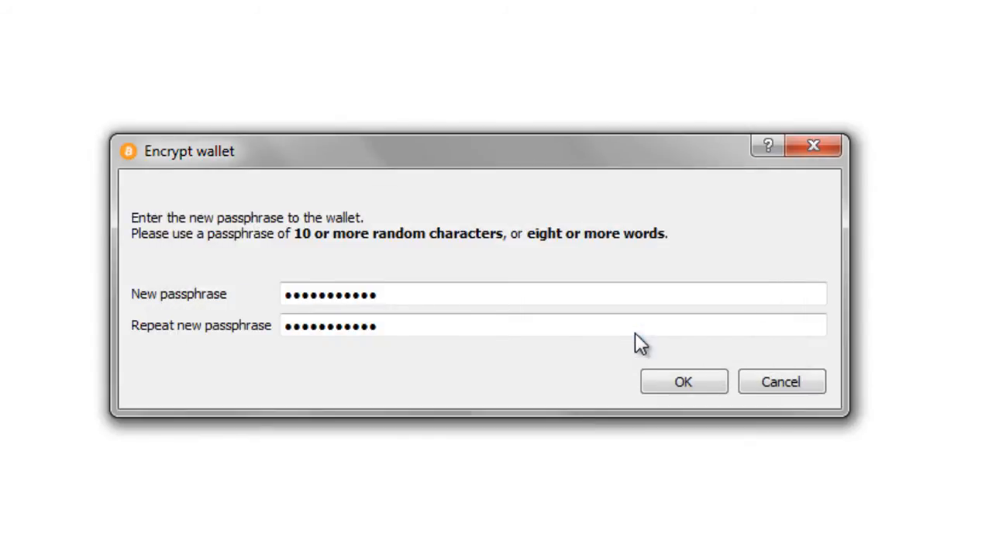
pyautogui.click(682, 381)
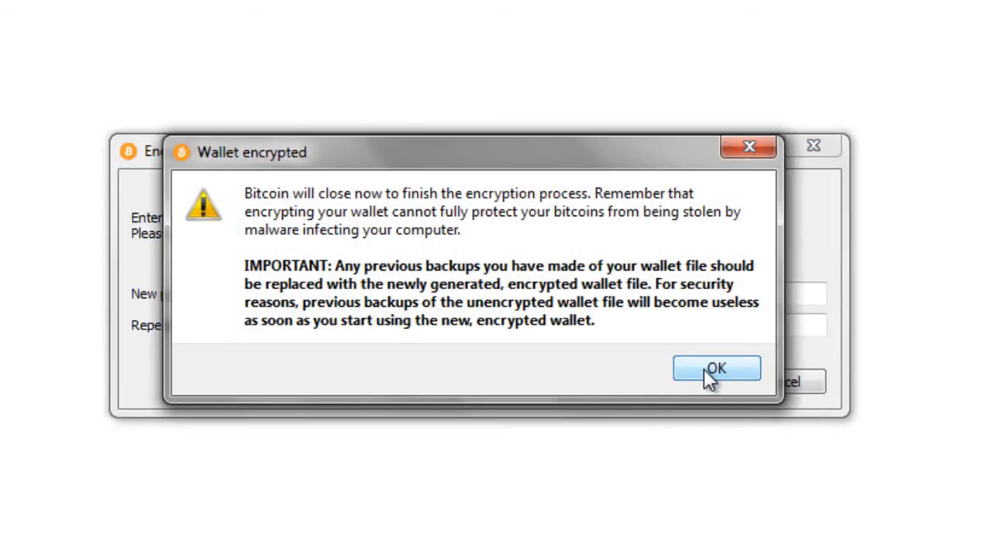
pyautogui.click(716, 368)
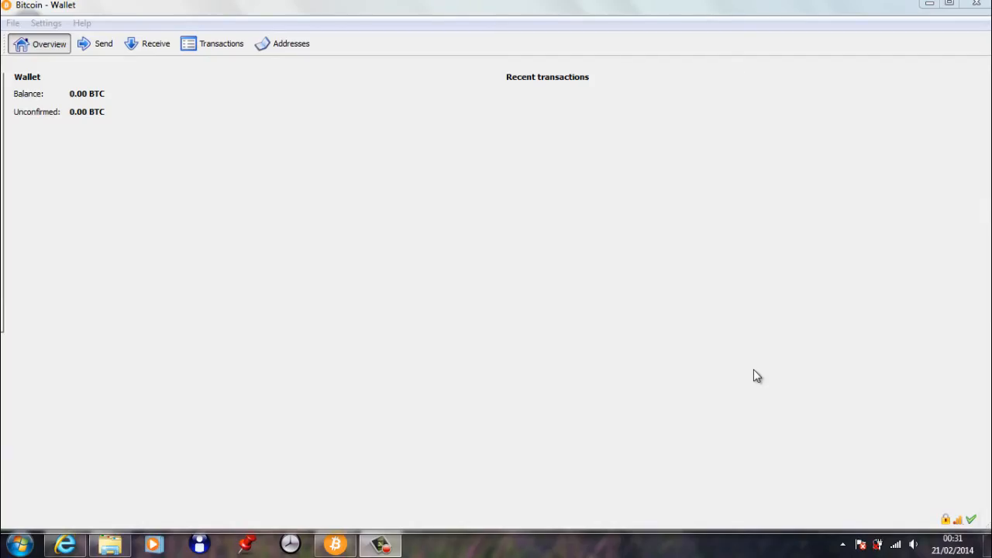
pyautogui.moveTo(941, 517)
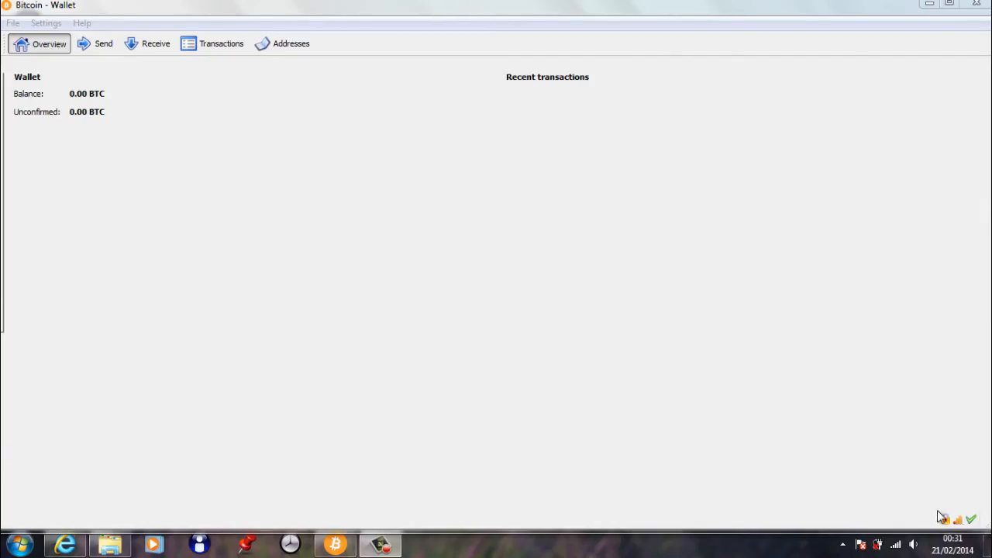
# Check the Settings menu: Encrypt Wallet greyed out, Change Passphrase available
pyautogui.click(45, 23)
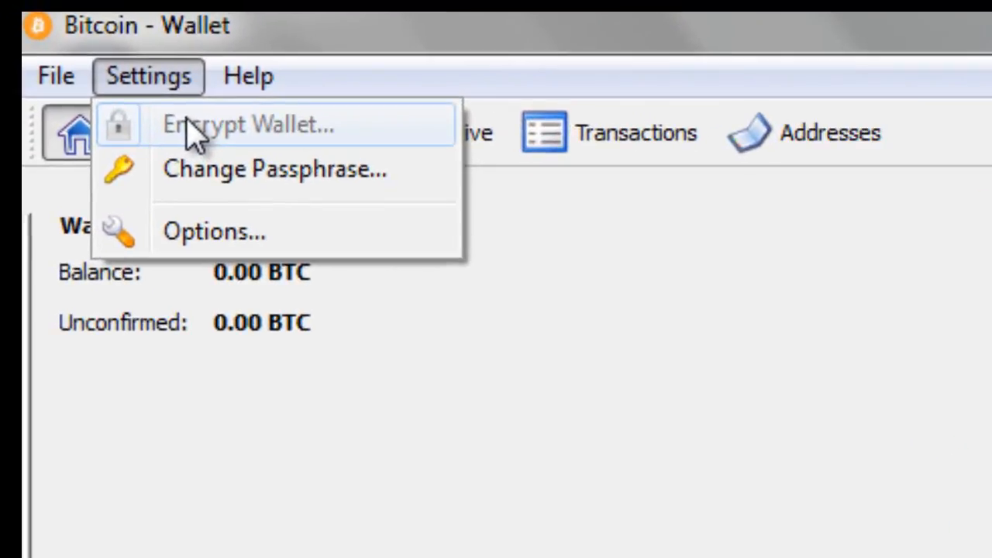
pyautogui.moveTo(233, 231)
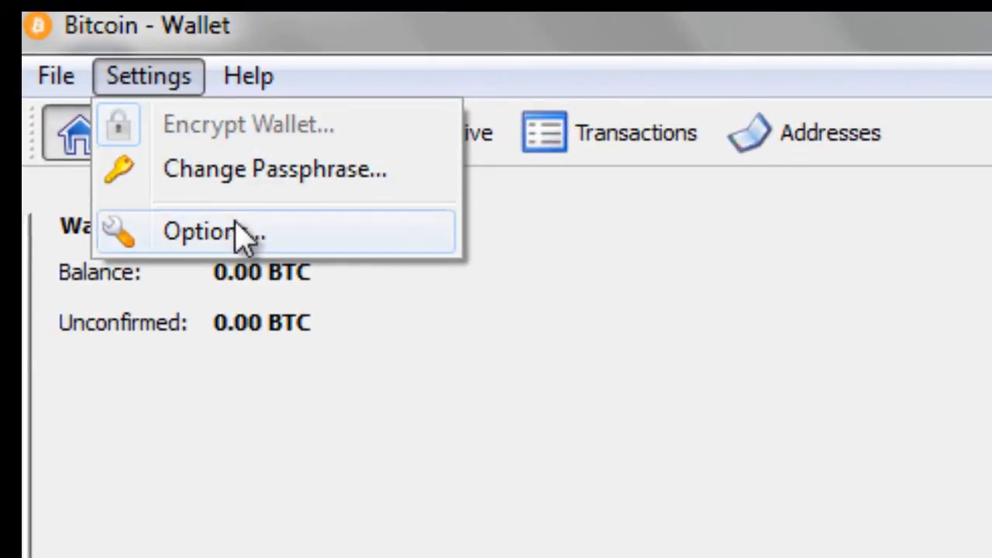
pyautogui.moveTo(233, 244)
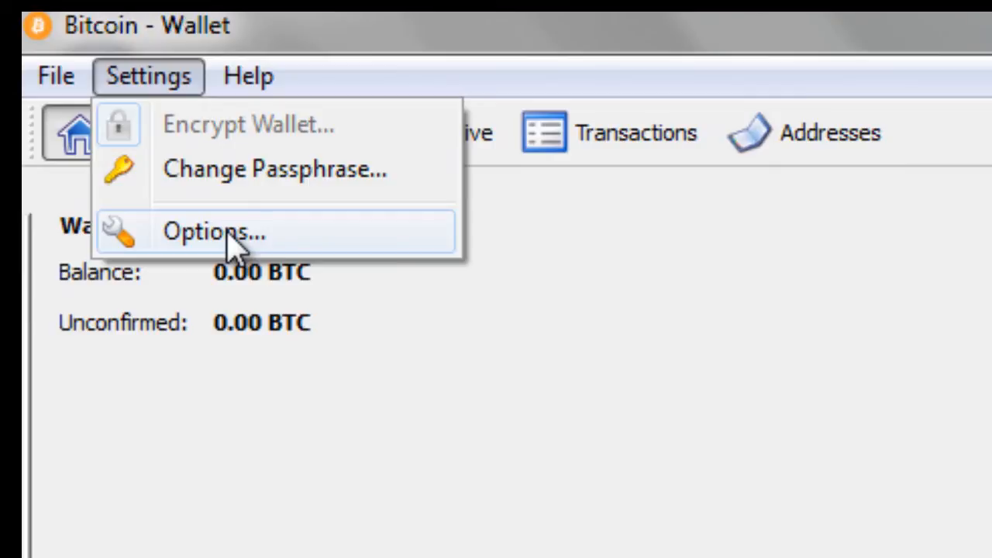
# Set the transaction fee to 0.0002 mBTC per kB in Options, then view the Window settings
pyautogui.click(213, 230)
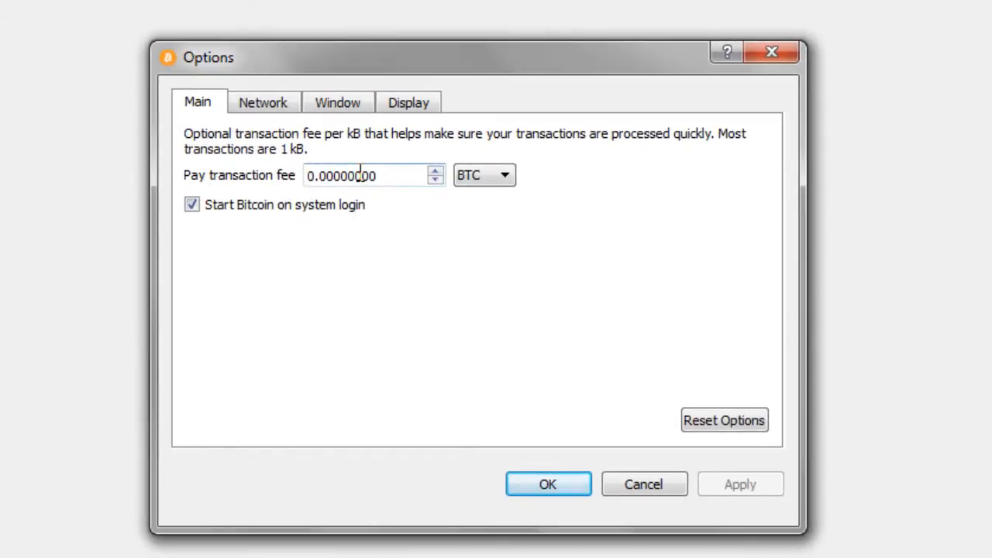
pyautogui.click(484, 174)
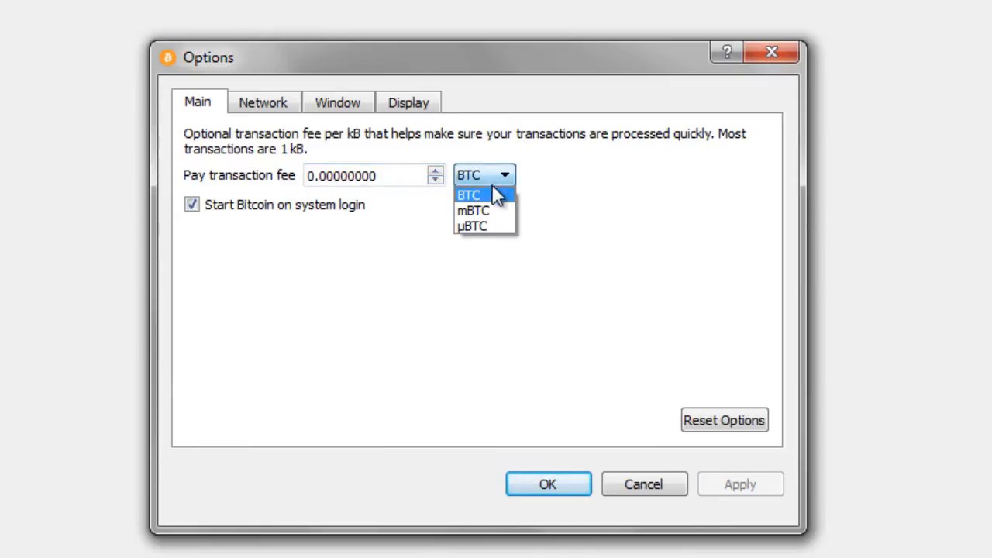
pyautogui.click(473, 210)
pyautogui.write('0.0002')
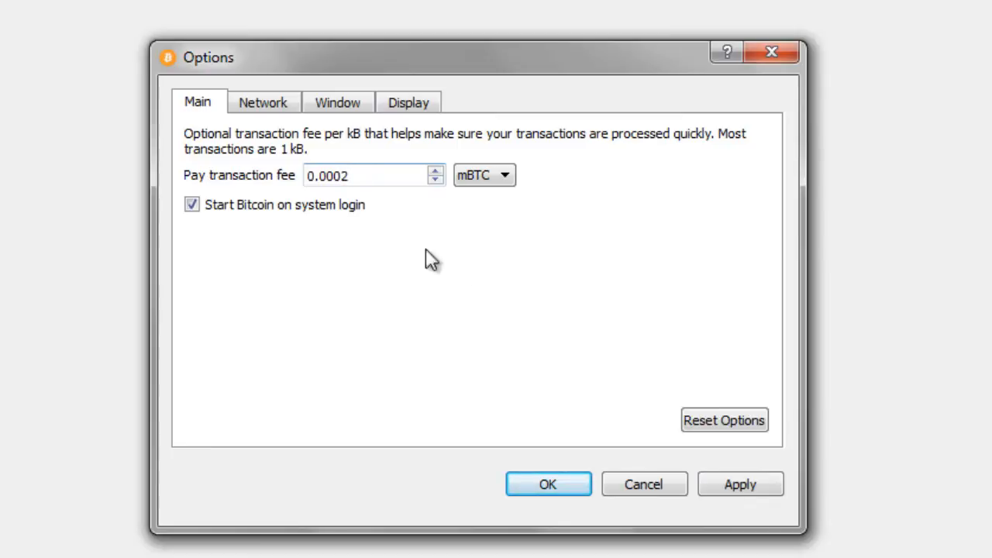
pyautogui.click(337, 102)
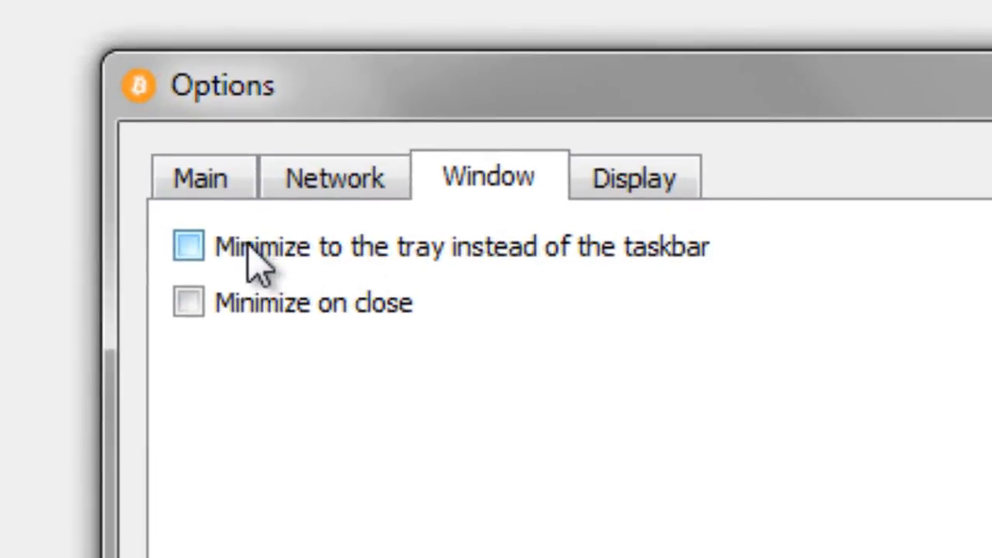
# Enable 'Minimize to the tray' and 'Minimize on close', and confirm with OK
pyautogui.click(188, 246)
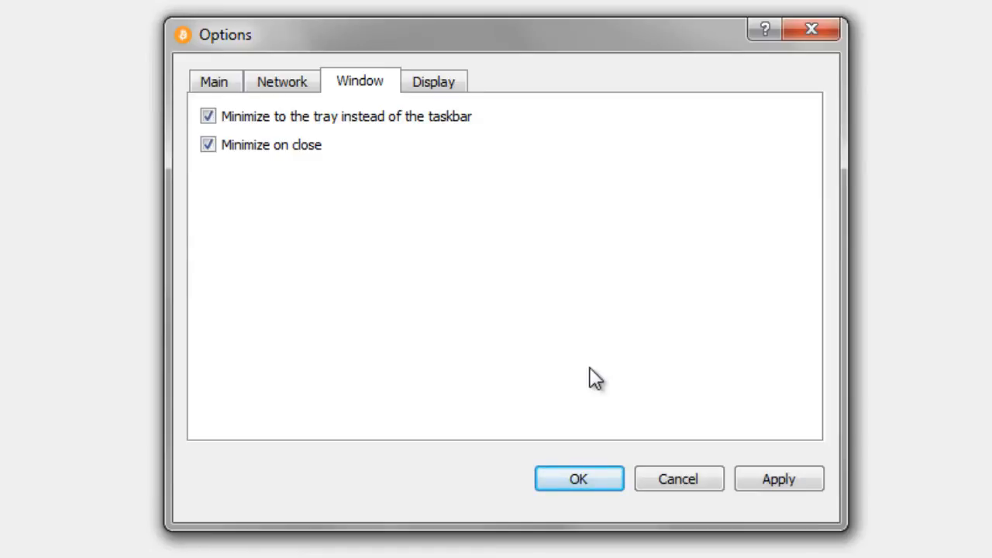
pyautogui.moveTo(778, 479)
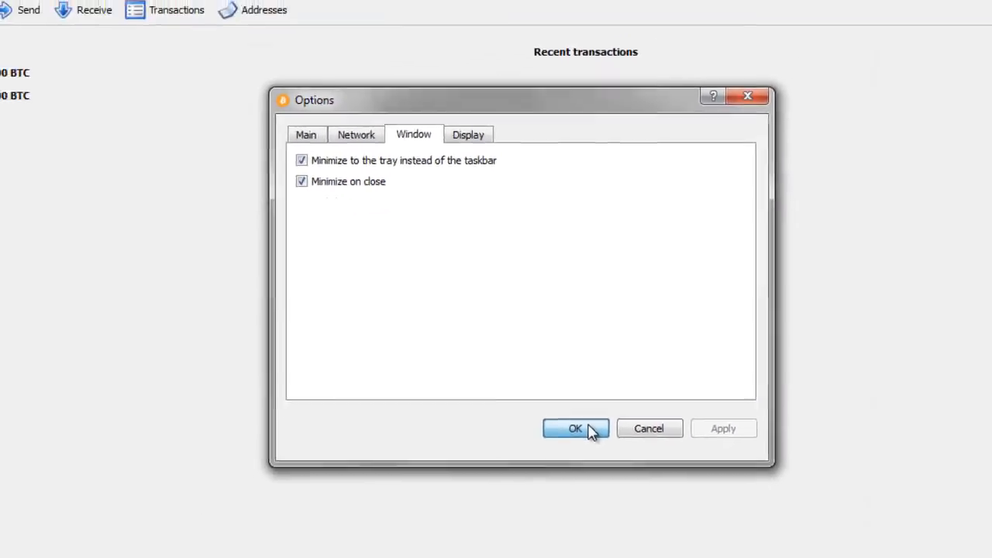
pyautogui.click(575, 428)
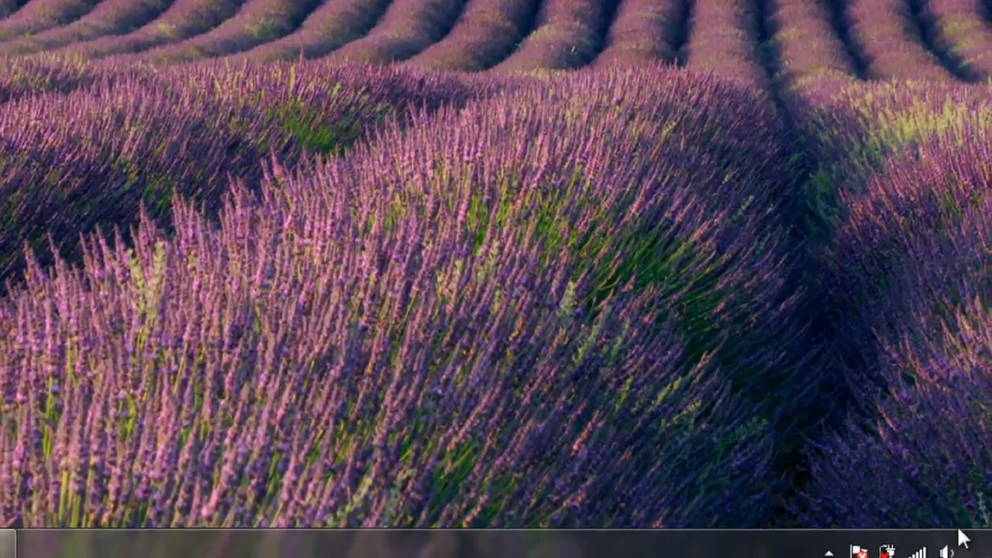
# Expand the hidden notification icons to show the Bitcoin client tray icon
pyautogui.click(774, 529)
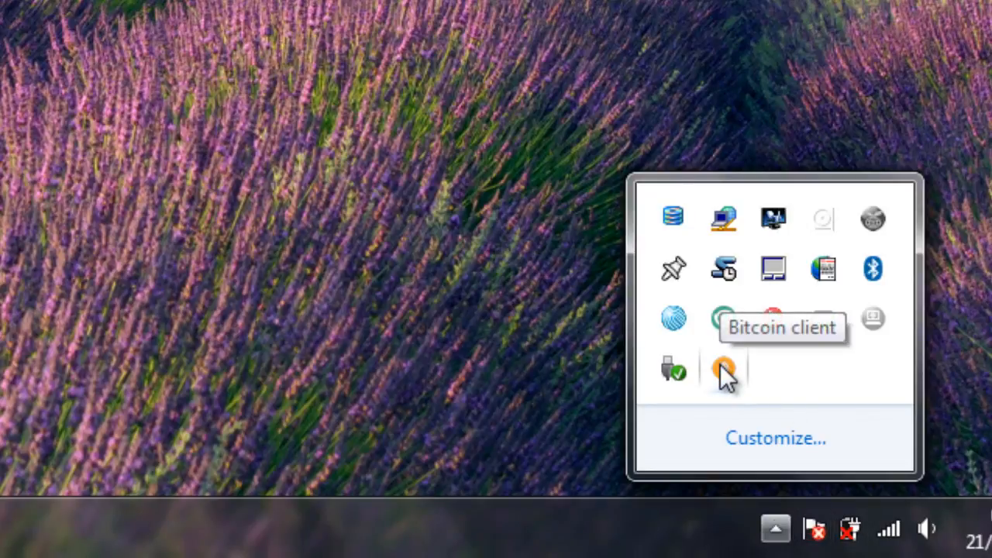
pyautogui.moveTo(283, 244)
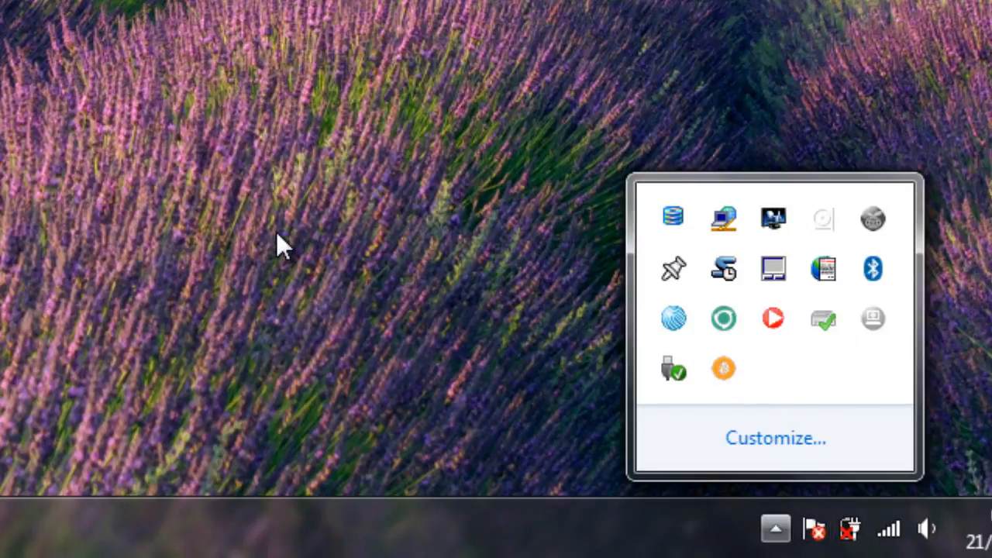